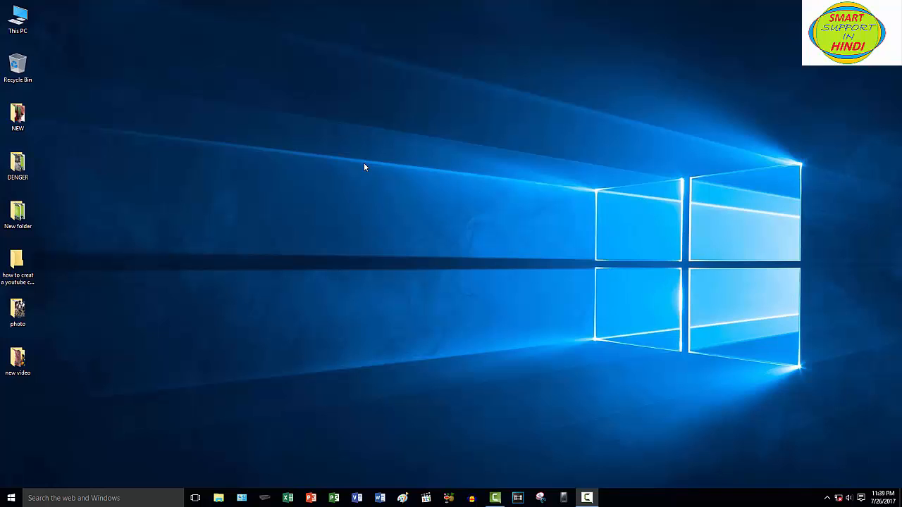
Step: Refresh the desktop via Refresh in its right-click context menu
right_click(365, 168)
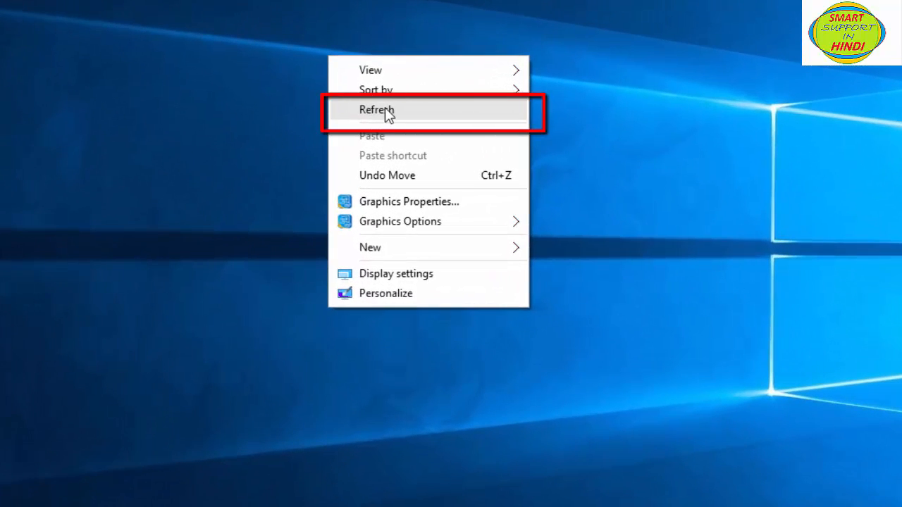
click(377, 110)
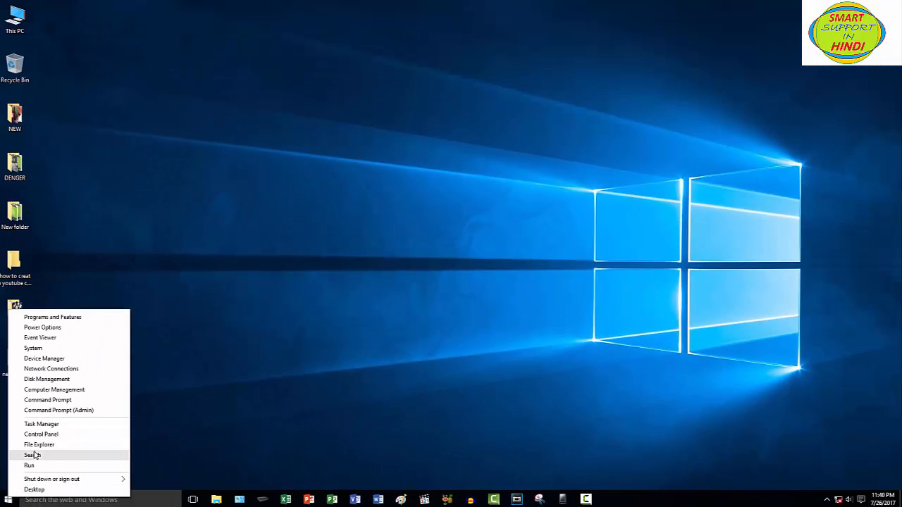
mouse_move(32, 466)
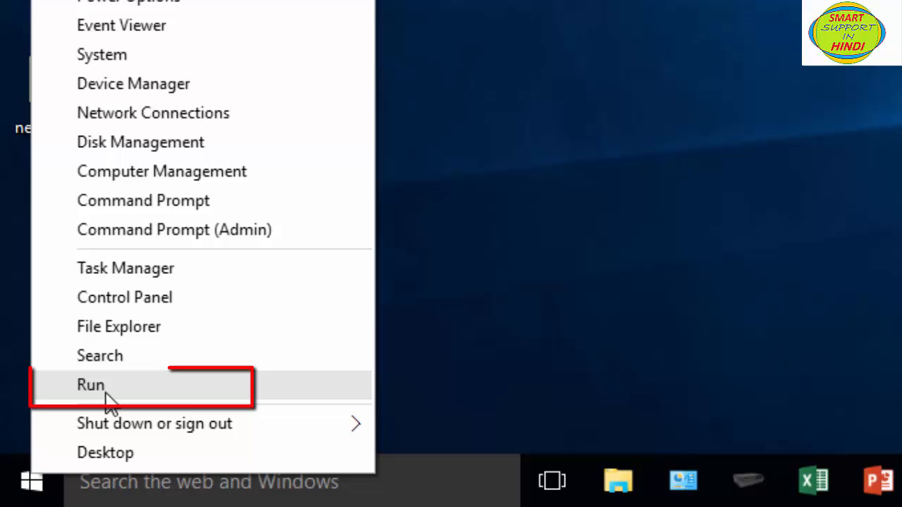
Step: Choose Run from the power-user menu and clear the previous entry
click(90, 384)
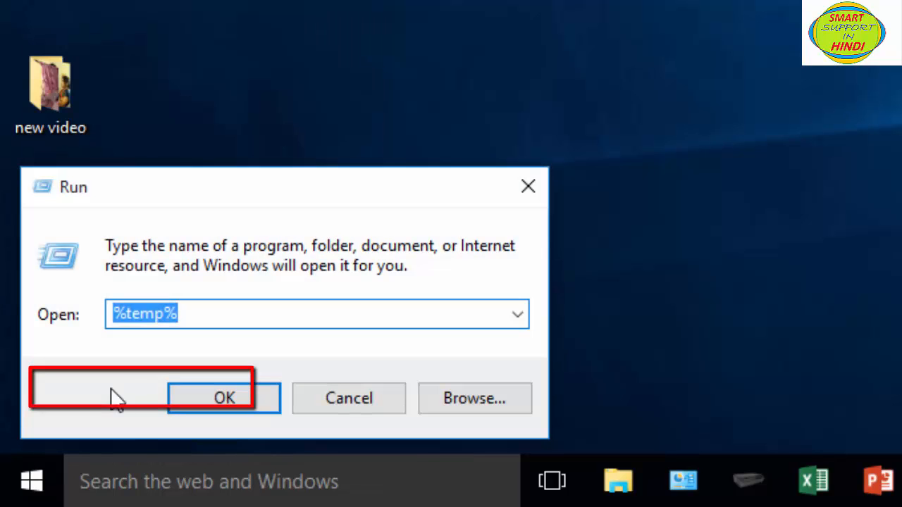
click(377, 313)
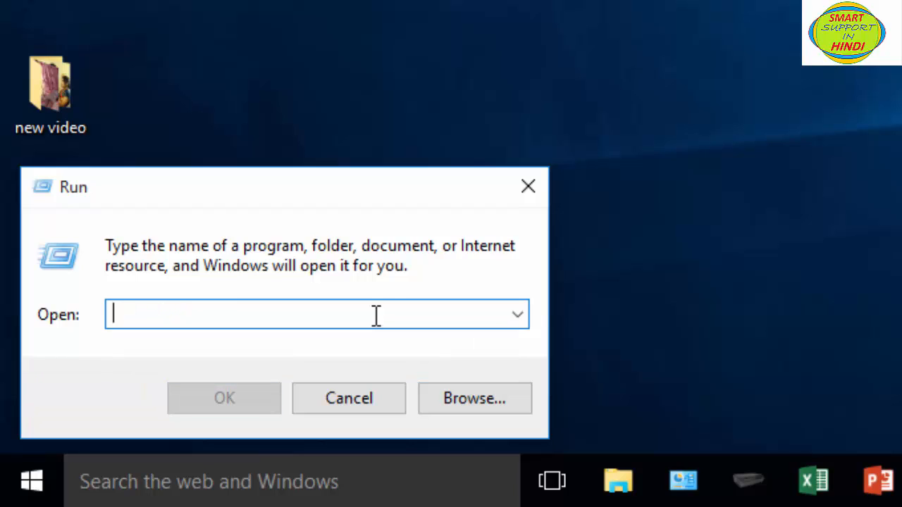
Step: Run the 'tree' command from the Run box, picking it from suggestions
text(t)
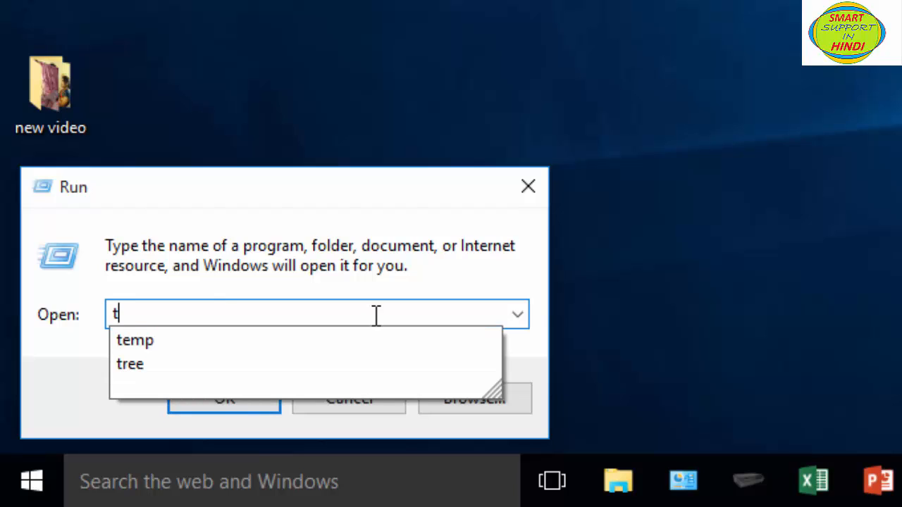
click(130, 364)
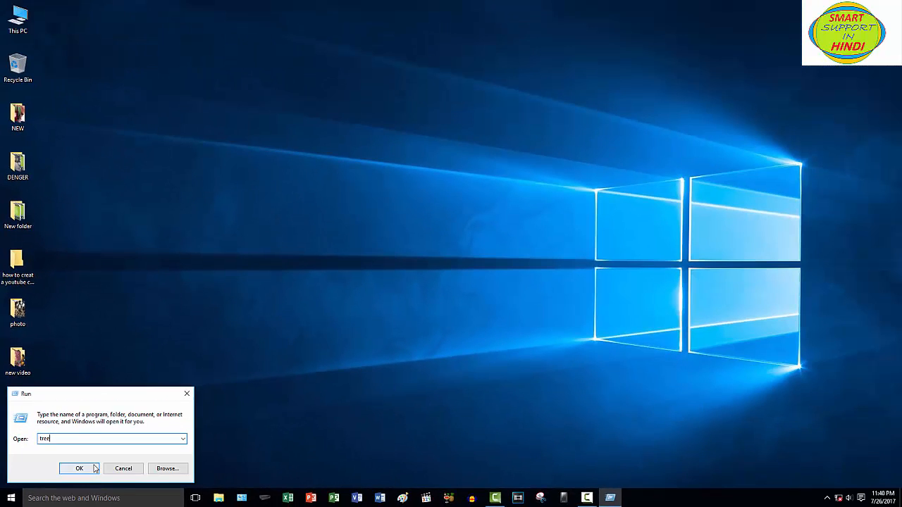
click(78, 469)
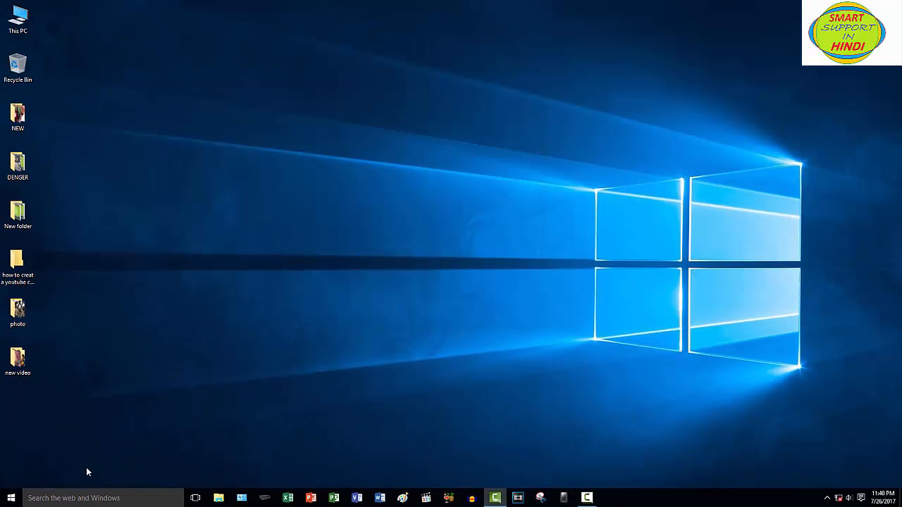
mouse_move(80, 266)
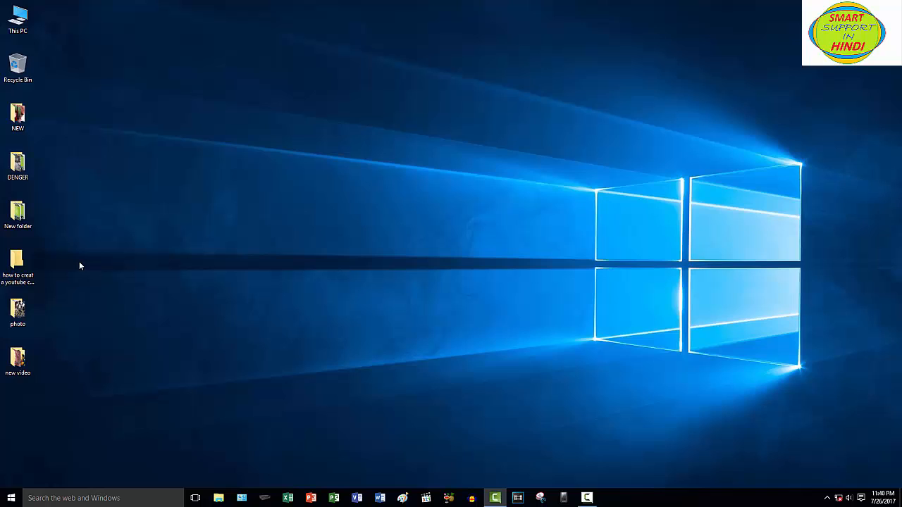
mouse_move(189, 226)
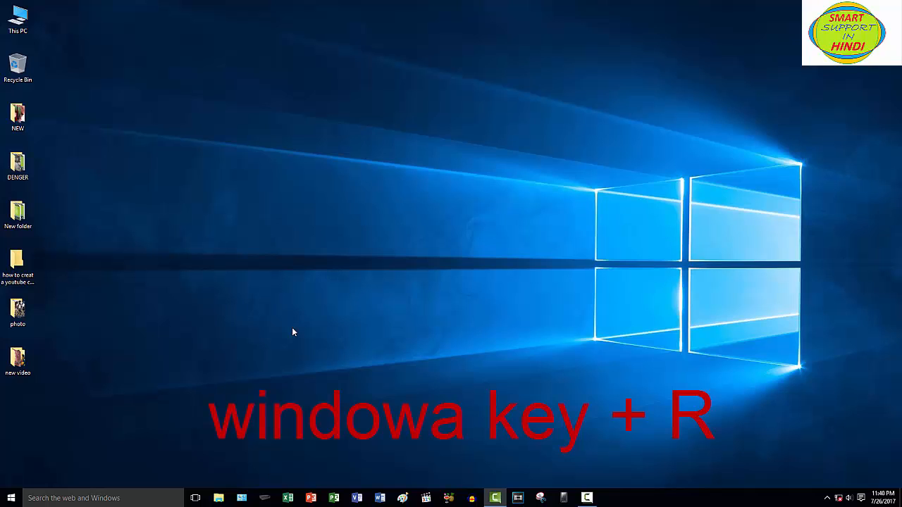
Step: Reopen the Run dialog with Win+R
key(win+r)
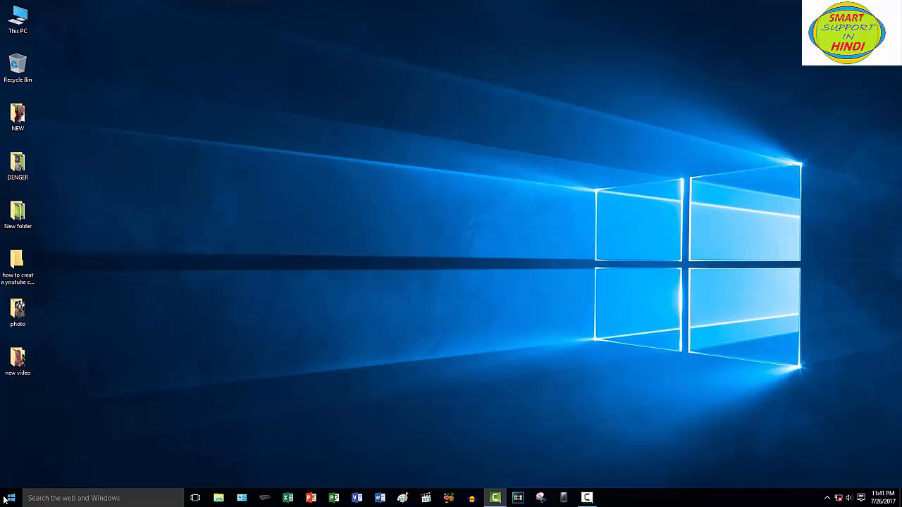
mouse_move(222, 389)
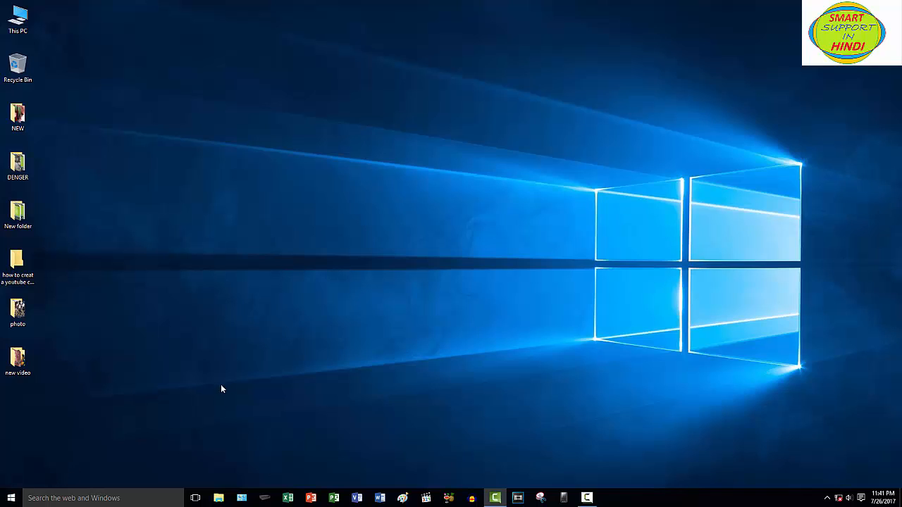
mouse_move(32, 492)
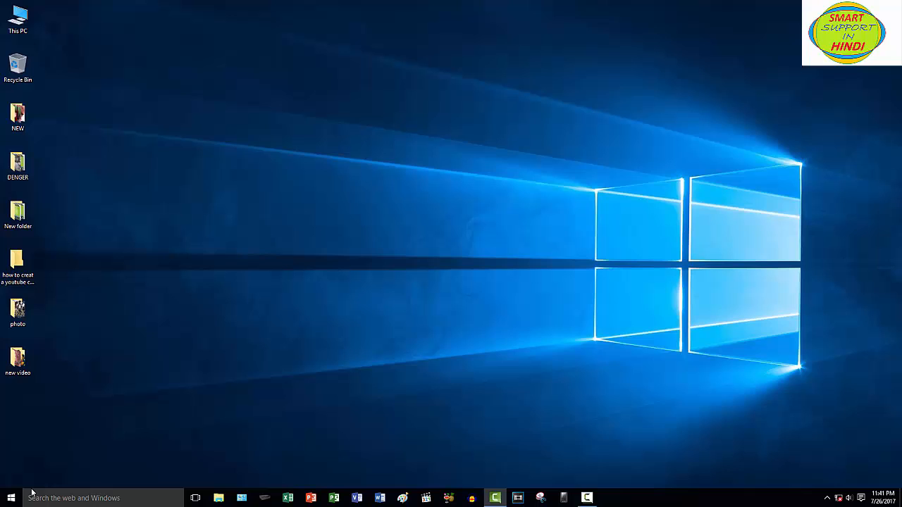
mouse_move(553, 327)
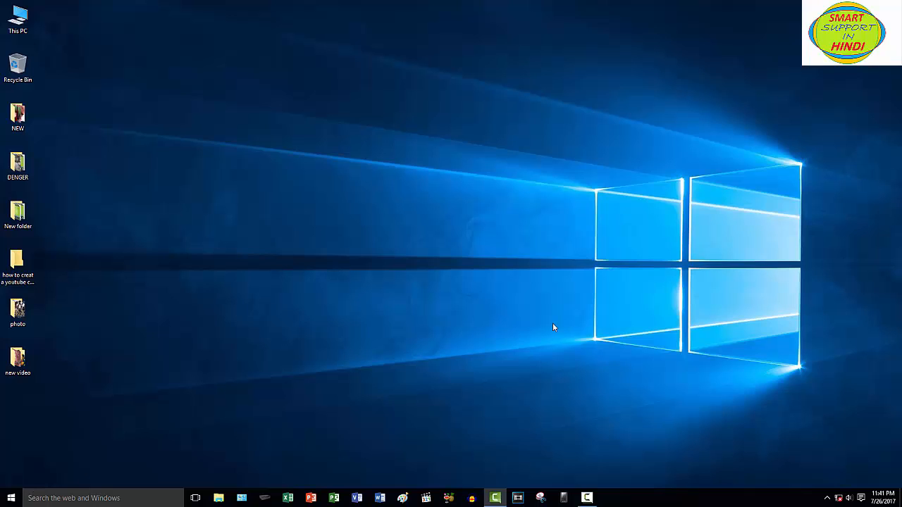
key(win+r)
text(tree)
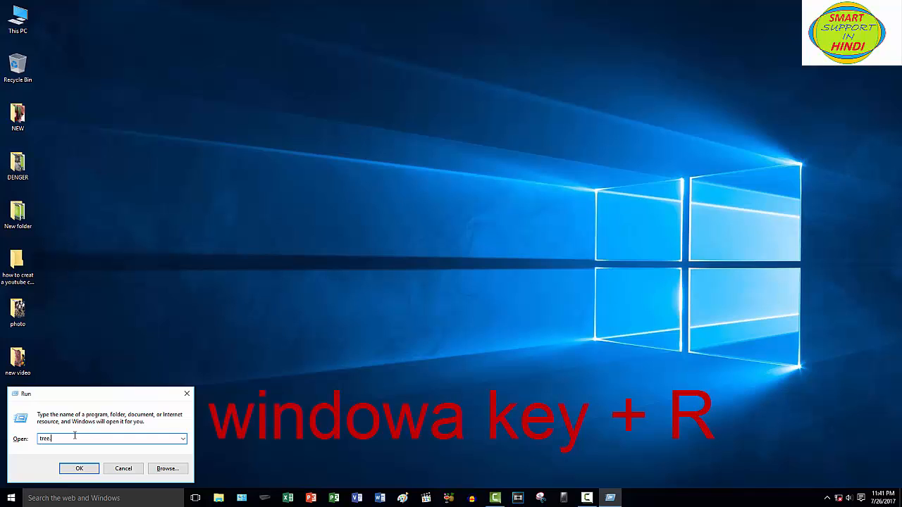
Step: Complete the entry to 'tree.com' and run it
text(.co)
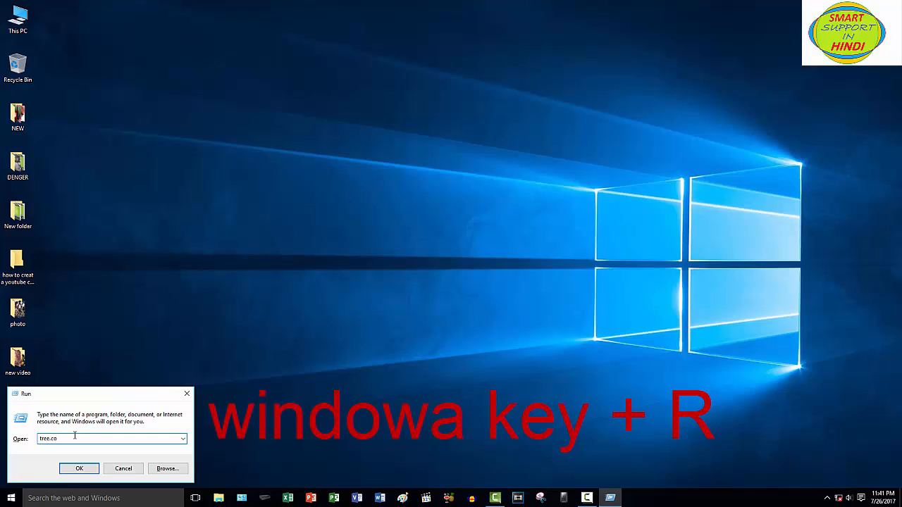
text(m)
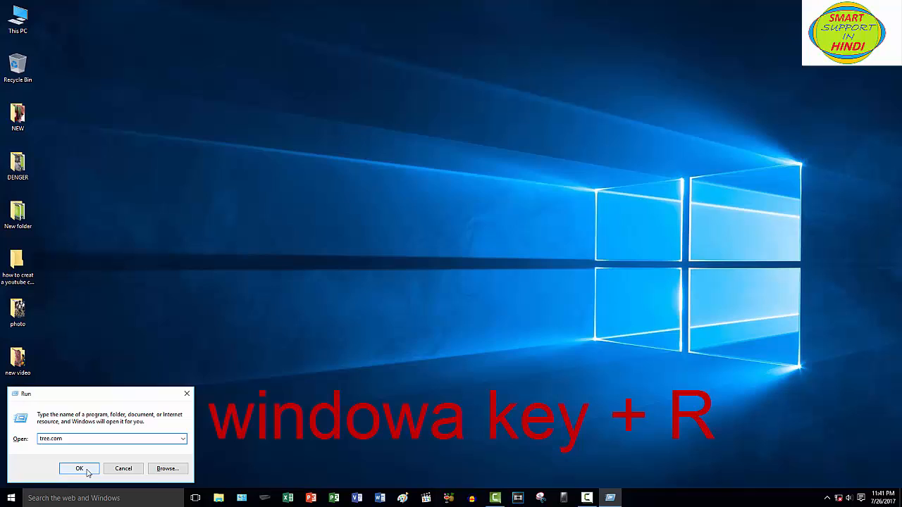
click(79, 469)
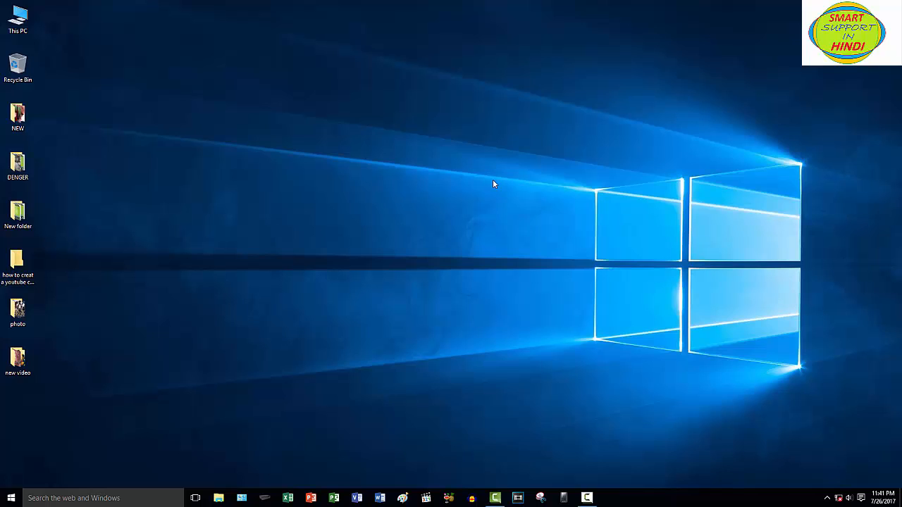
mouse_move(444, 187)
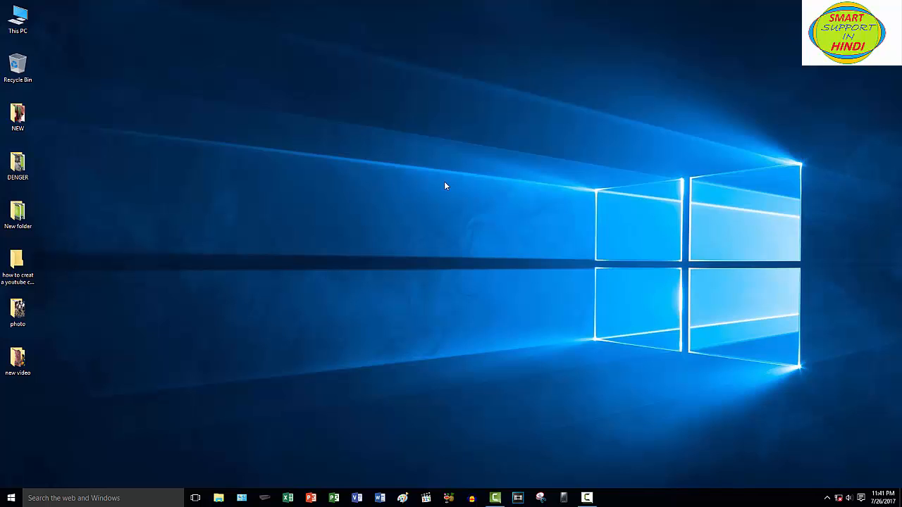
mouse_move(528, 185)
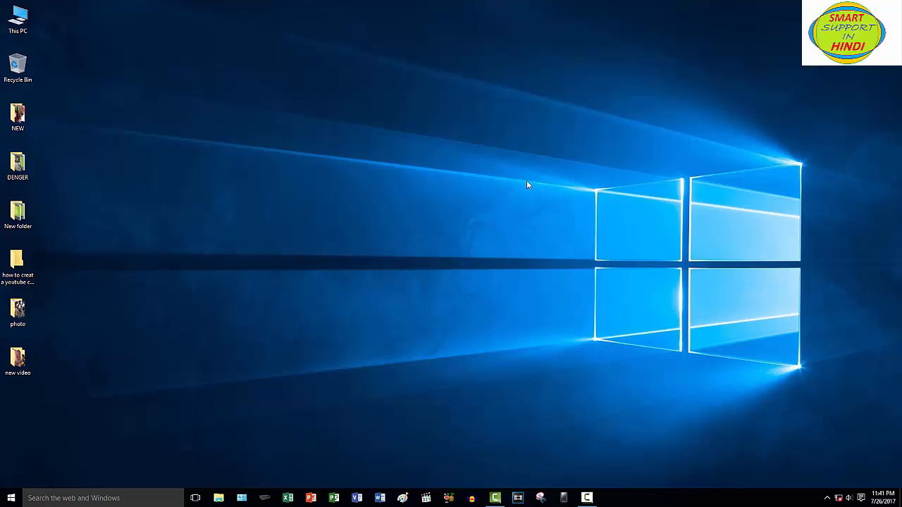
click(527, 184)
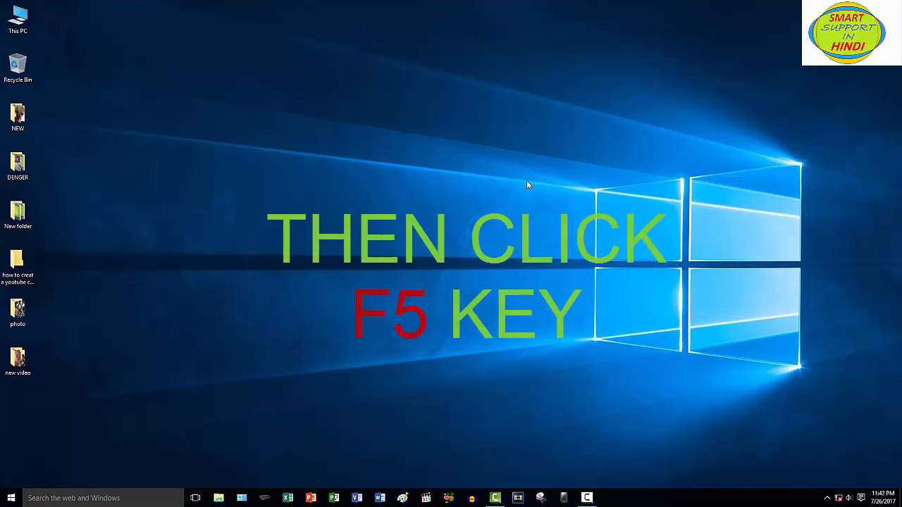
Step: Refresh the desktop three times with F5
key(f5)
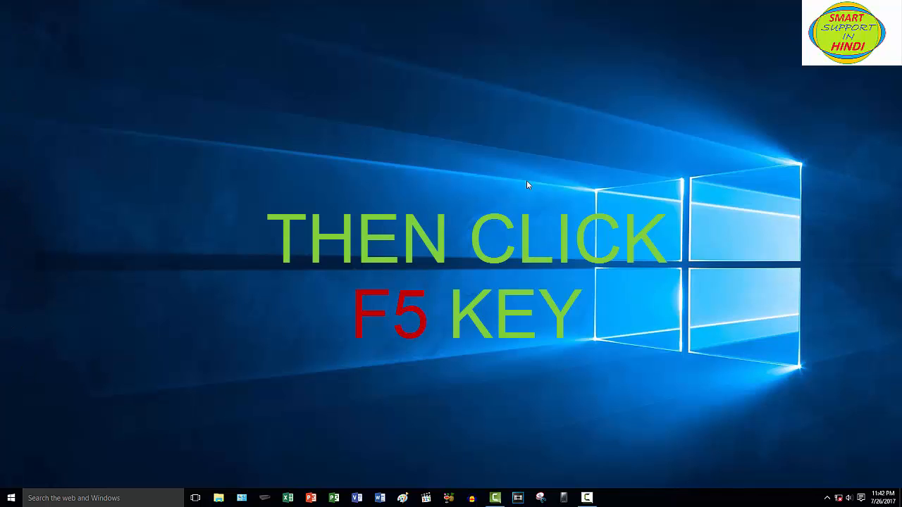
key(f5)
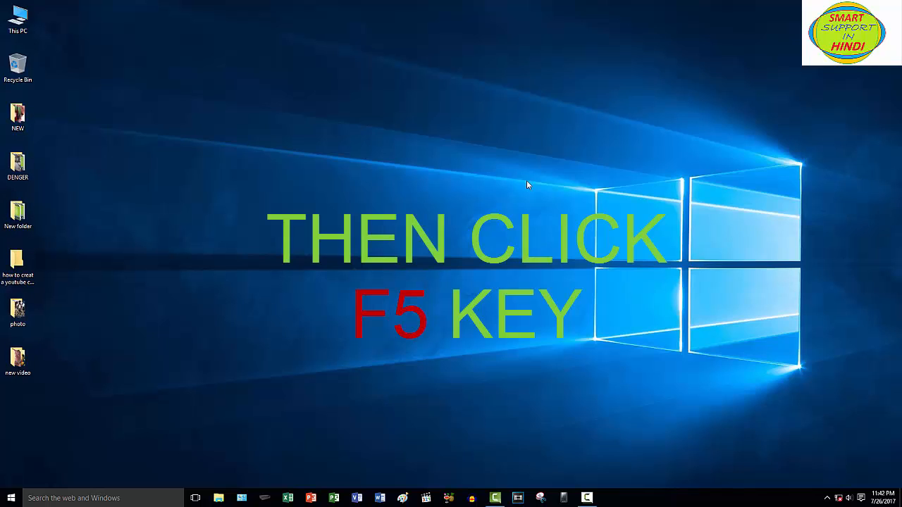
right_click(528, 185)
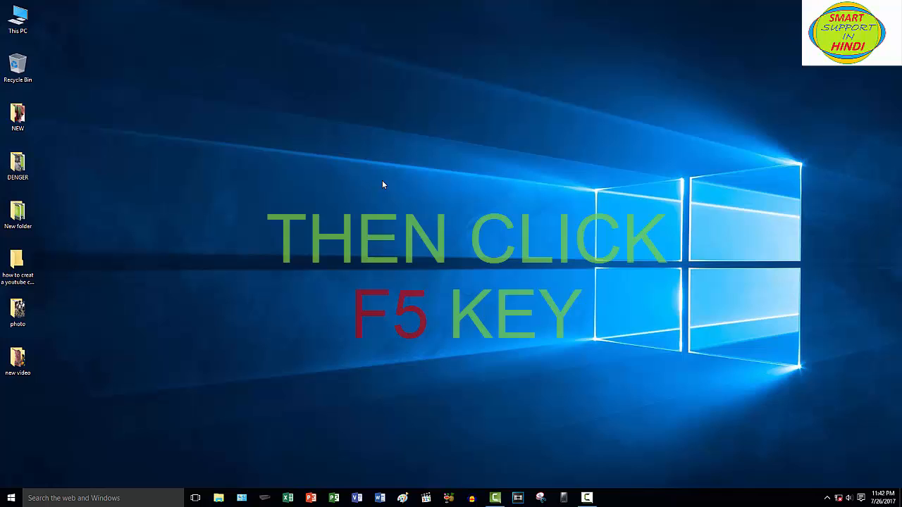
key(f5)
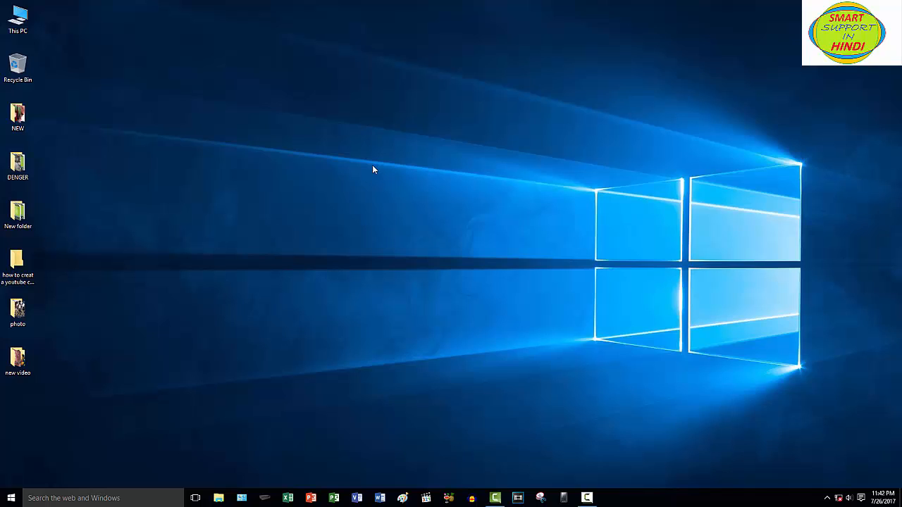
mouse_move(360, 149)
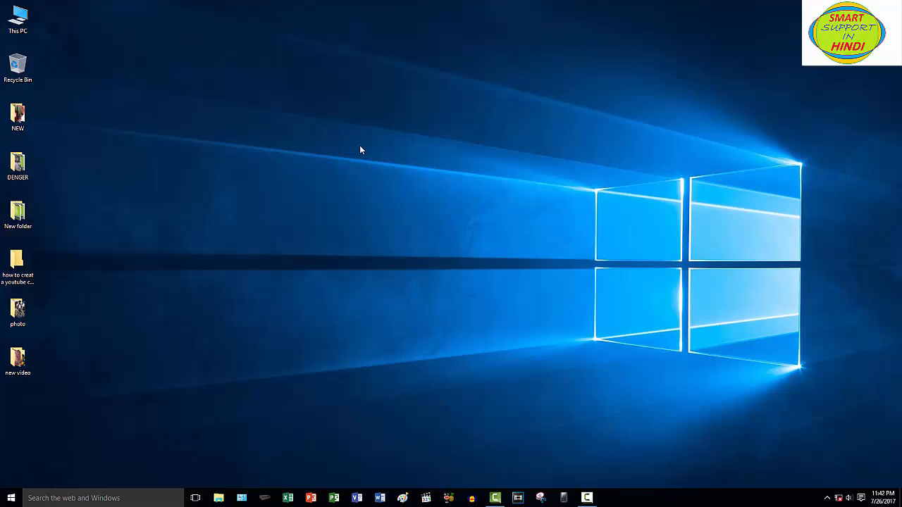